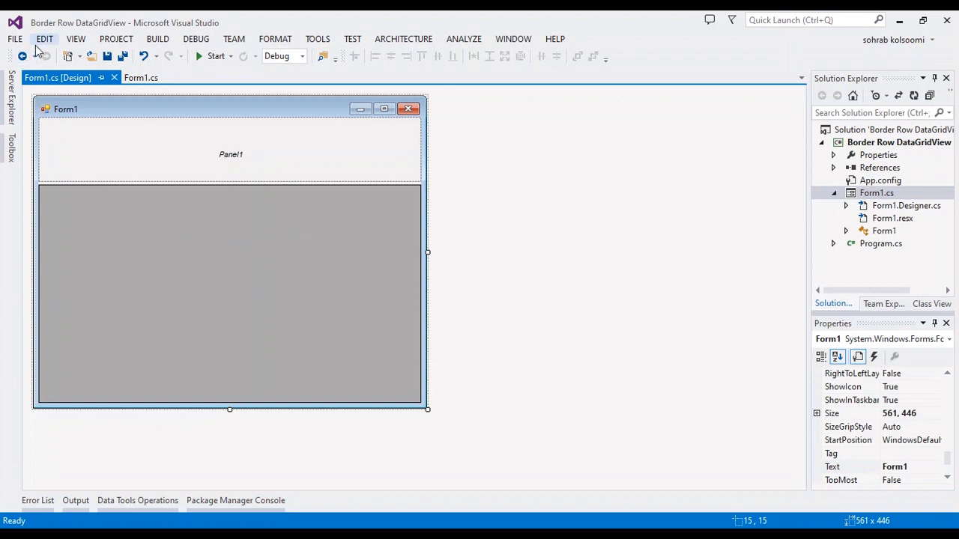
pyautogui.moveTo(45, 34)
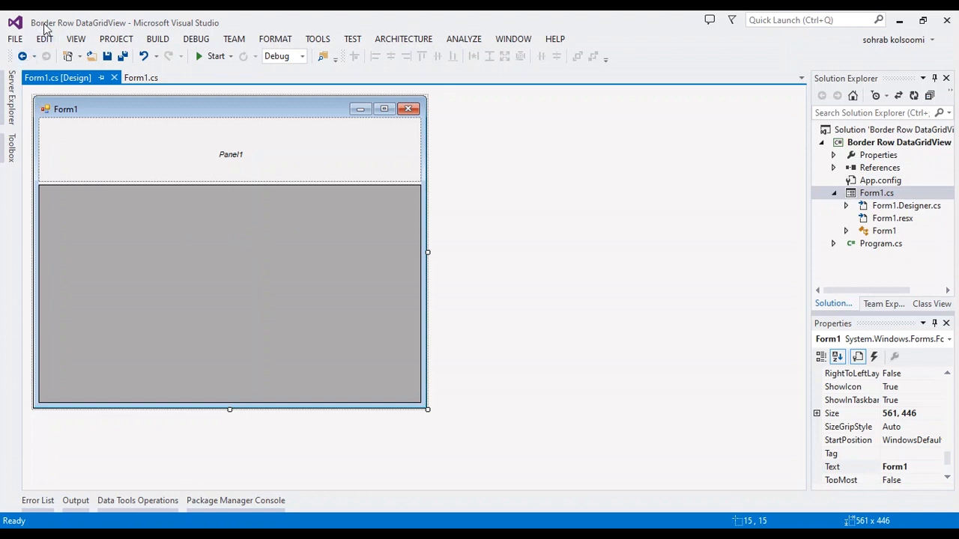
pyautogui.moveTo(199, 199)
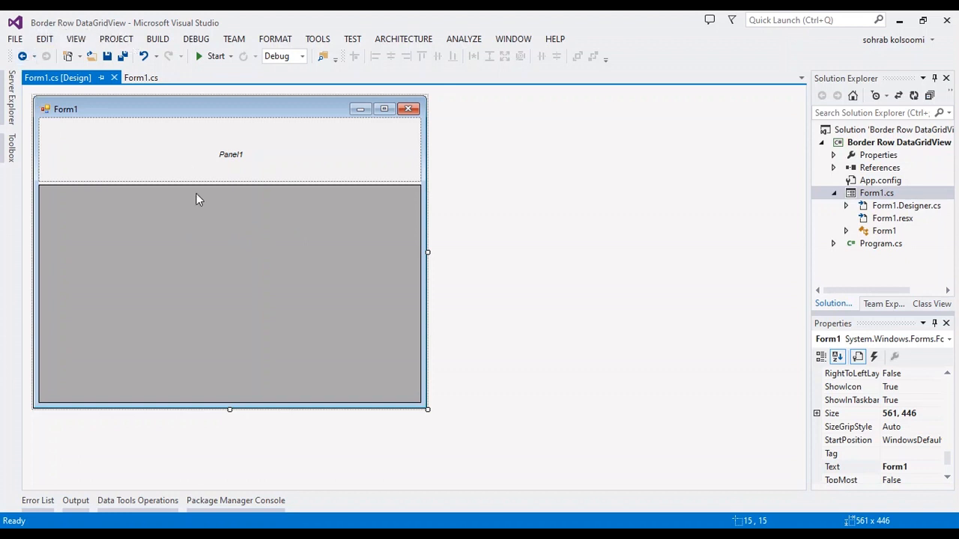
pyautogui.moveTo(277, 228)
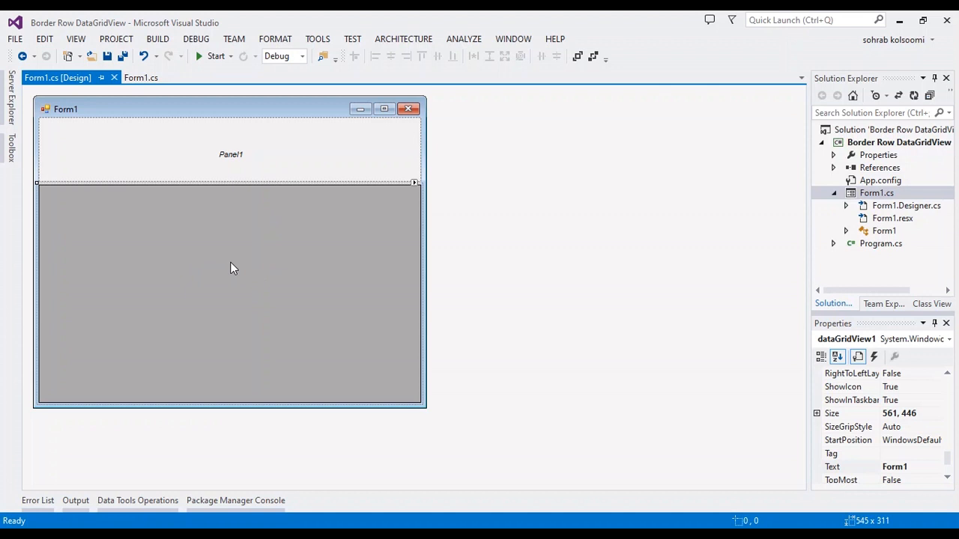
# Complete the RowPostPaint DrawBorder call with Color.Red and ButtonBorderStyle.Solid in Form1.cs
pyautogui.click(837, 357)
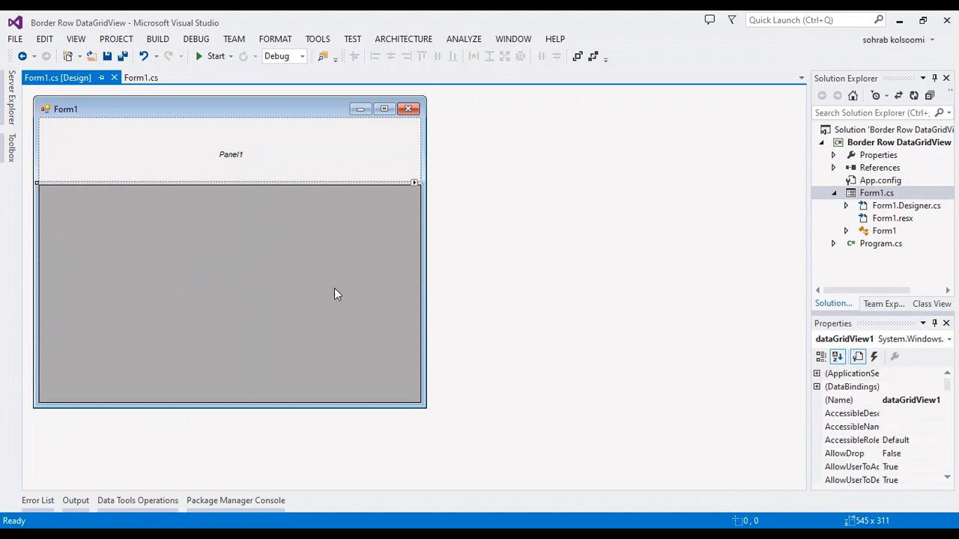
pyautogui.moveTo(165, 261)
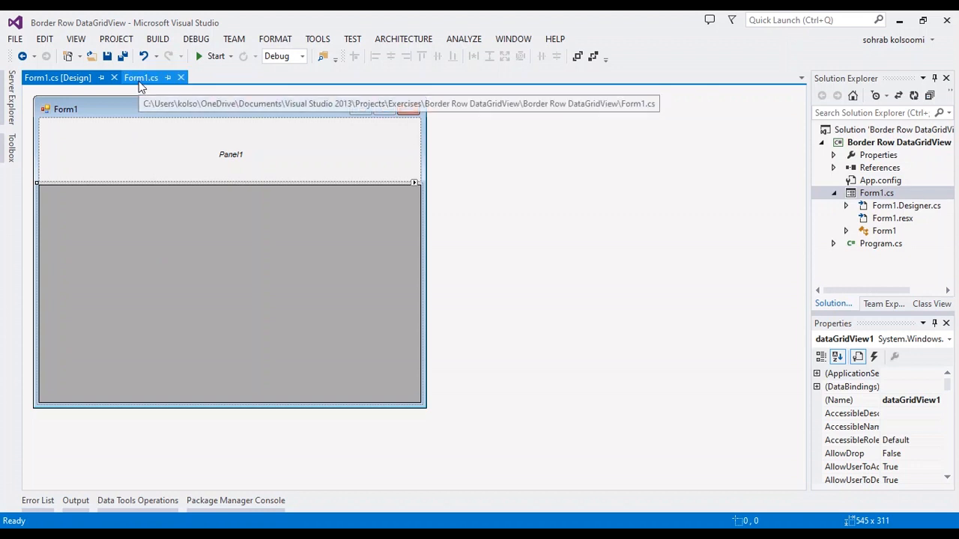
pyautogui.click(140, 77)
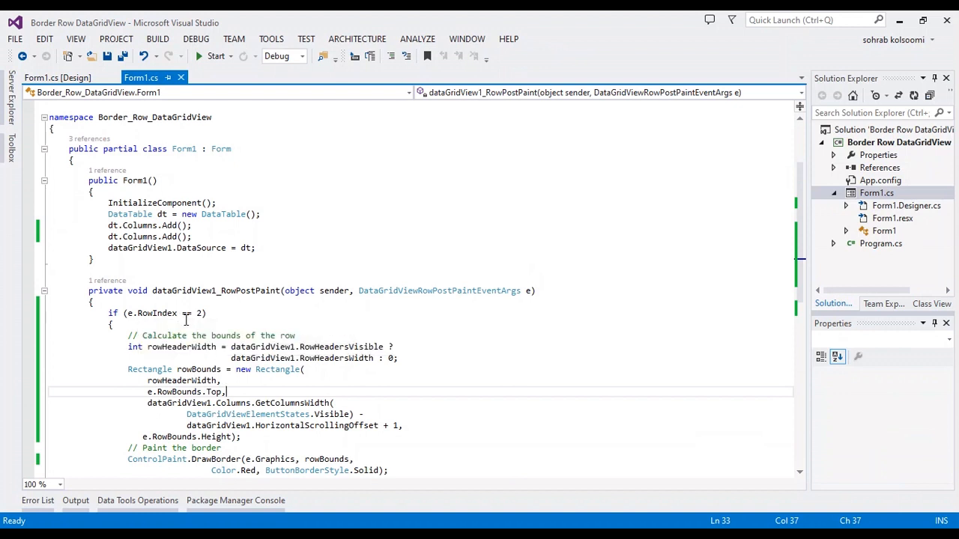
pyautogui.moveTo(199, 313)
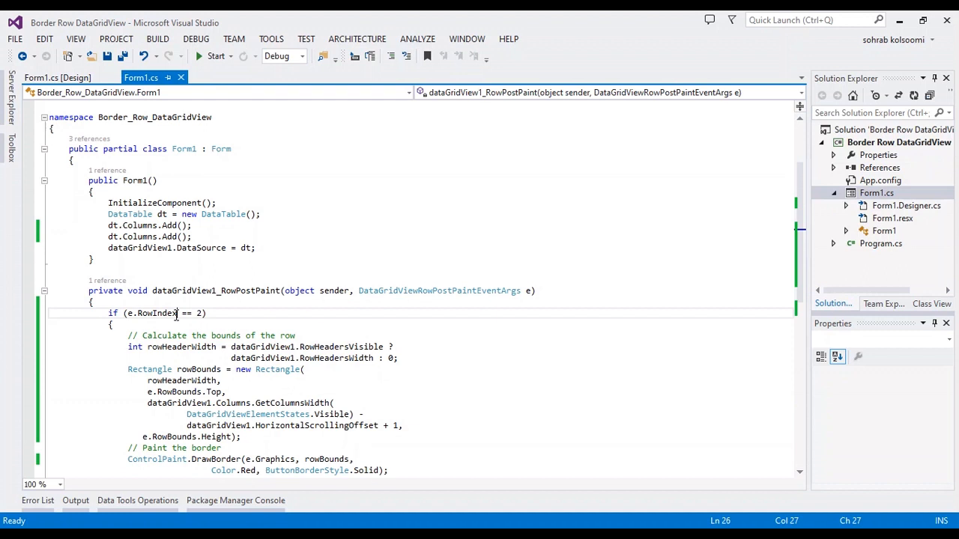
pyautogui.scroll(-3)
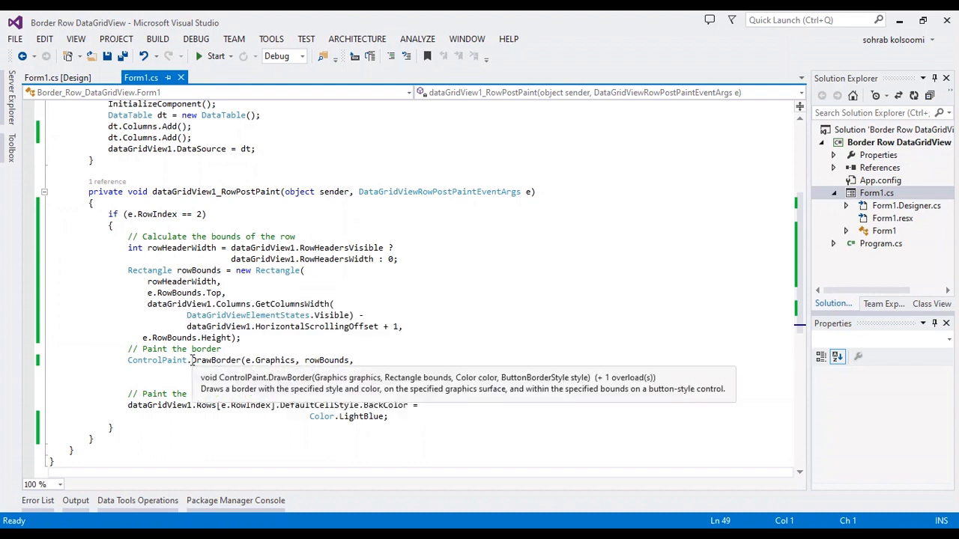
pyautogui.write('Color.Red, ButtonBorderStyle.Solid);')
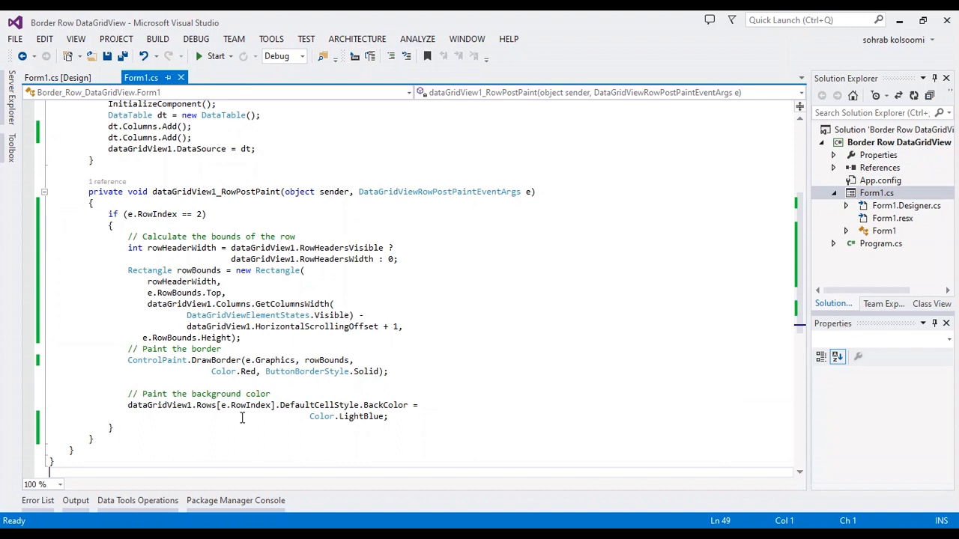
pyautogui.moveTo(351, 416)
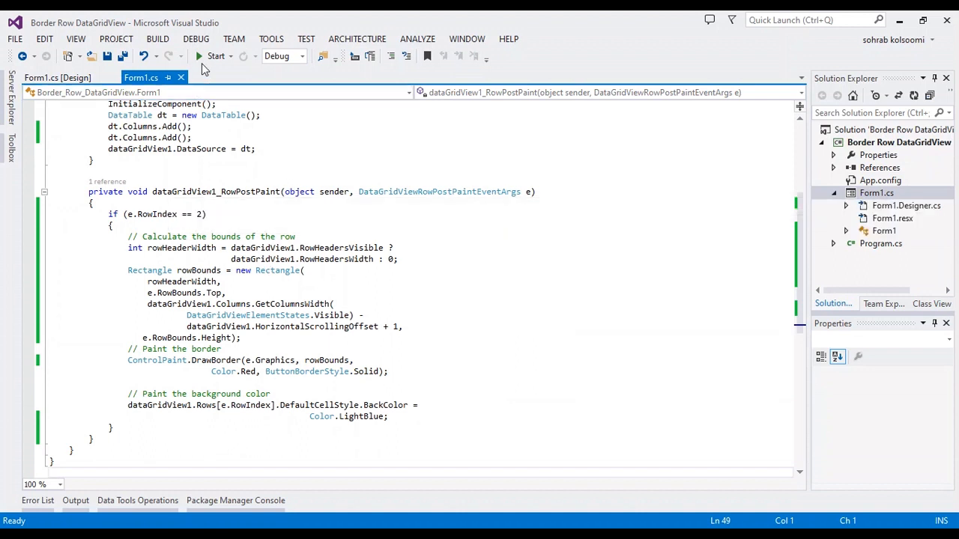
# Start the project to launch Form1 with its empty Column1/Column2 grid
pyautogui.click(216, 55)
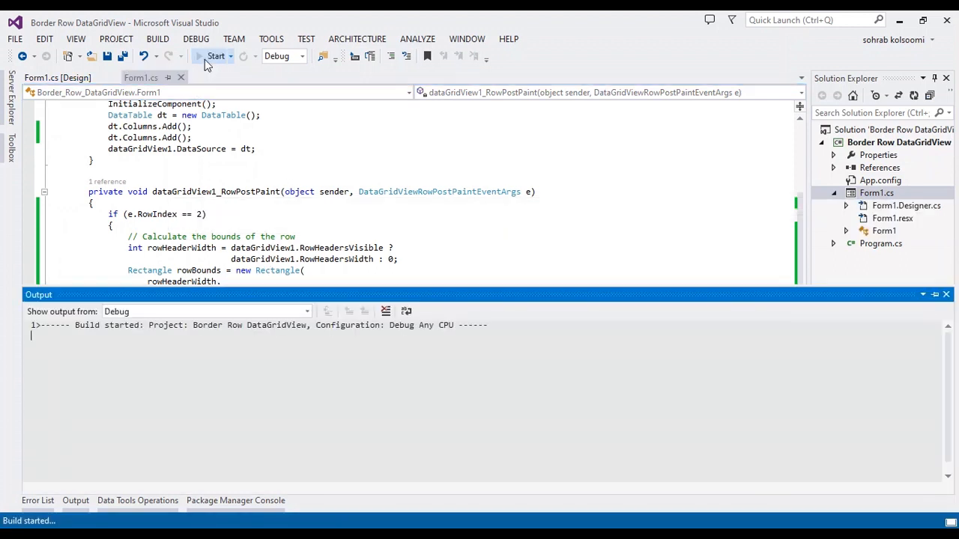
pyautogui.click(215, 55)
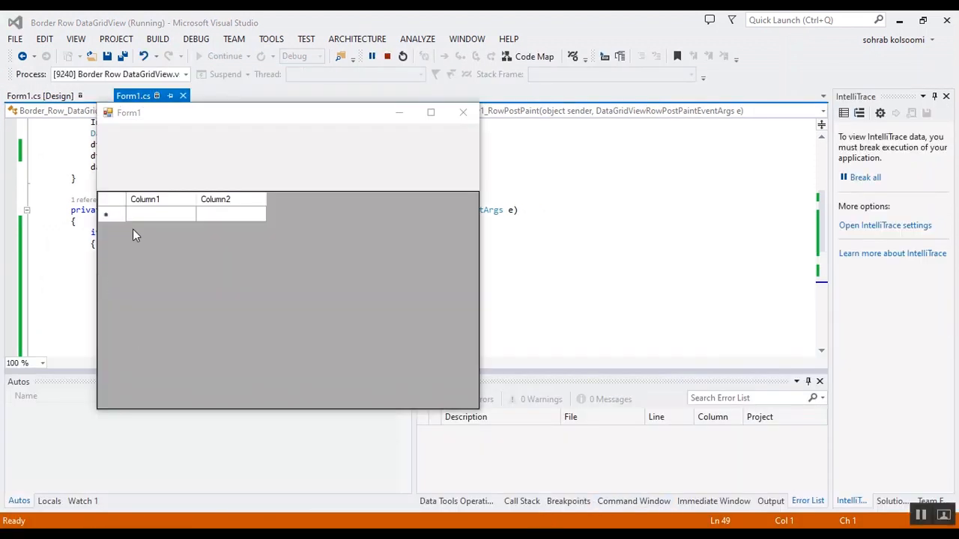
# Enter values into the grid's new-row cells to fill four rows
pyautogui.click(160, 214)
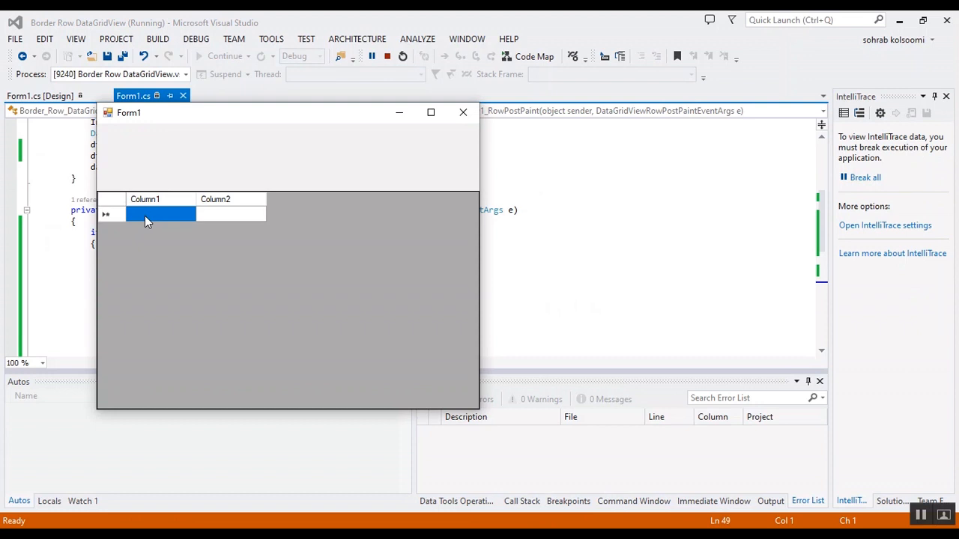
pyautogui.click(161, 215)
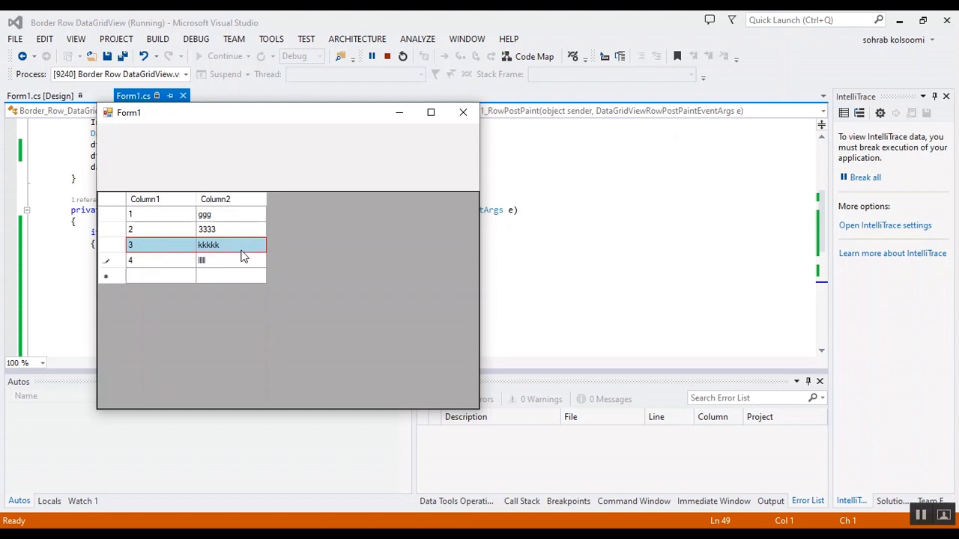
pyautogui.moveTo(221, 261)
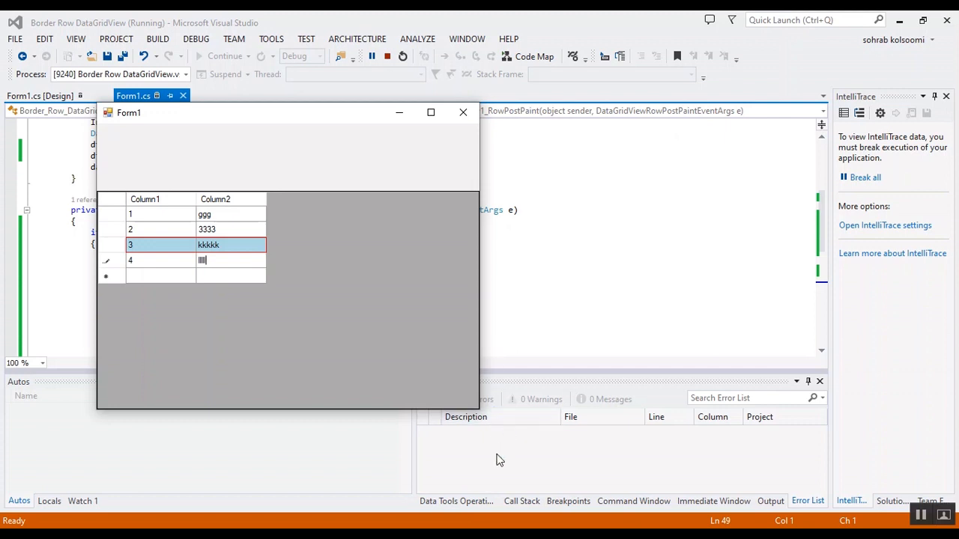
pyautogui.moveTo(509, 484)
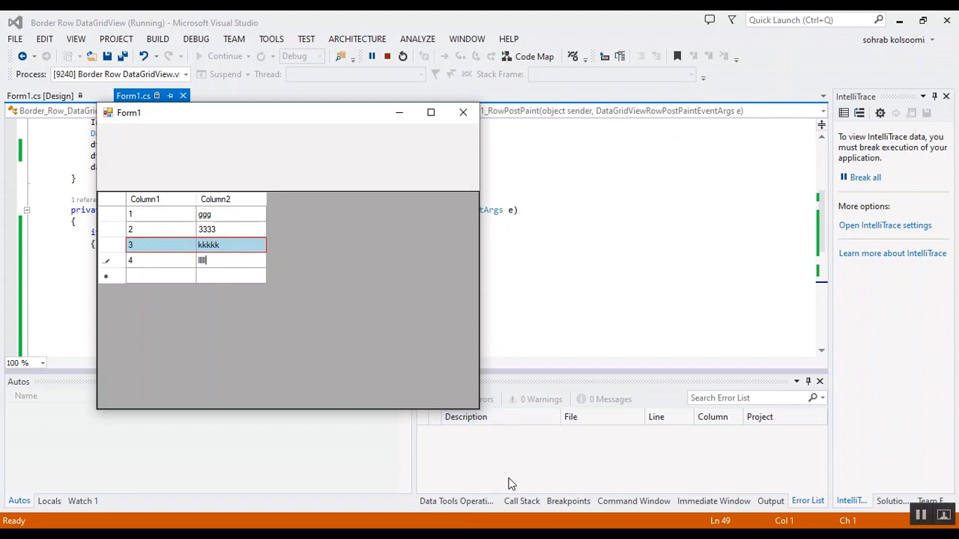